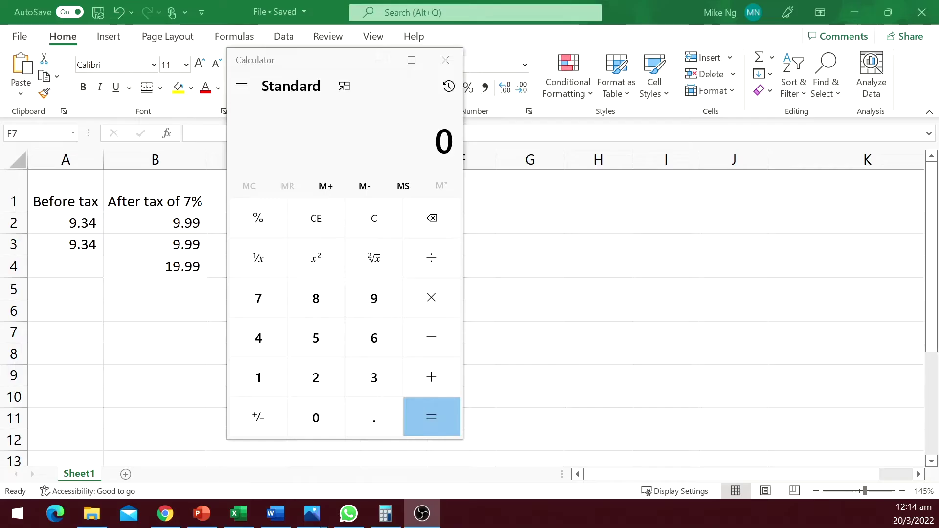
mouse_move(332, 65)
type("9.99")
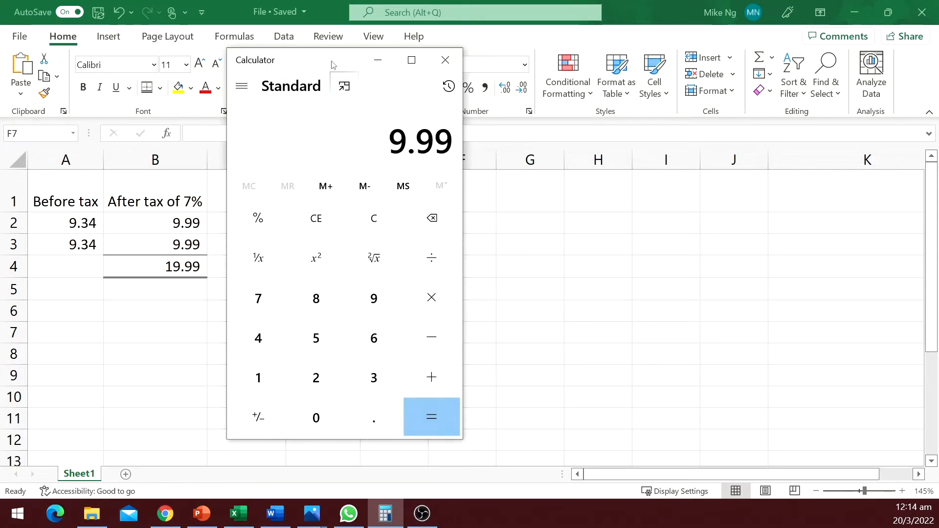
- Compute 9.99 + 9.99 in Calculator to get 19.98, then start entering 9.99 on Sheet2
left_click(430, 417)
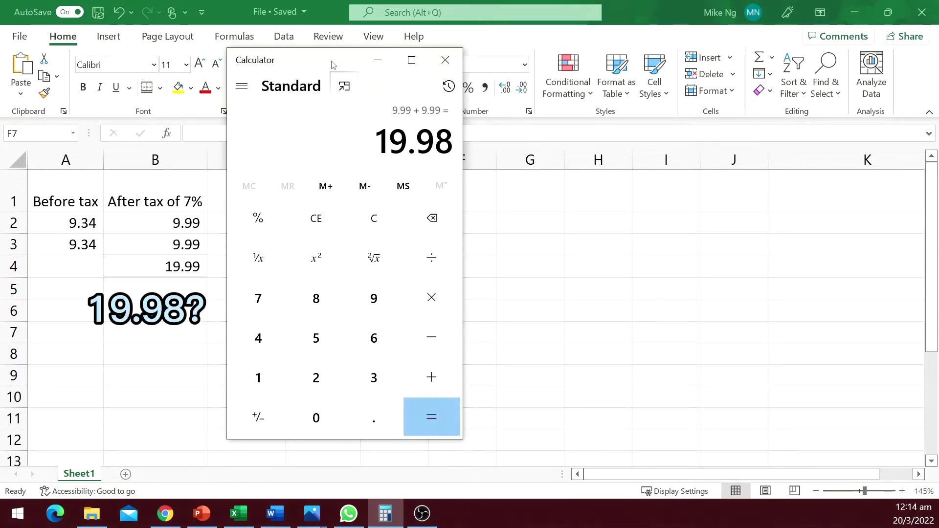
left_click(165, 514)
type("9.99")
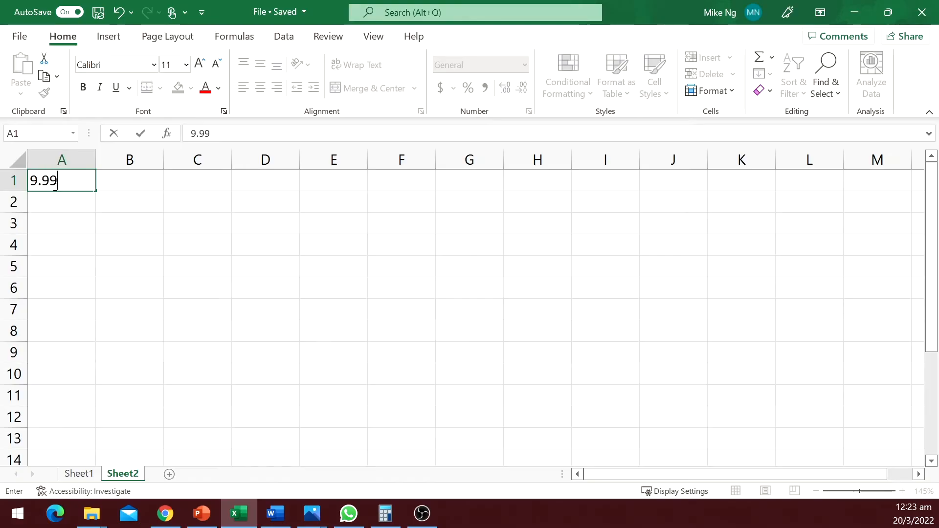
- Commit 9.999 in Sheet2's A1 and show it in Accounting format as $10.00
key("Return")
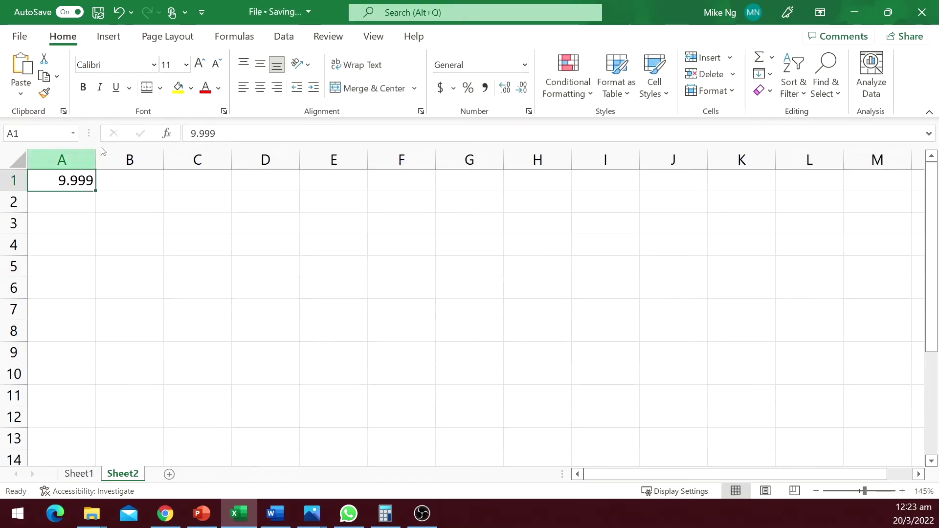
mouse_move(485, 88)
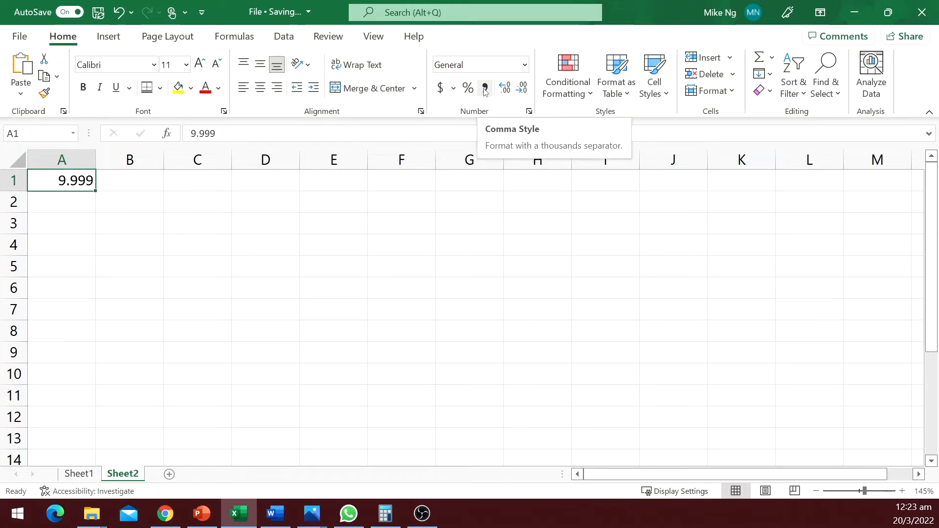
mouse_move(442, 88)
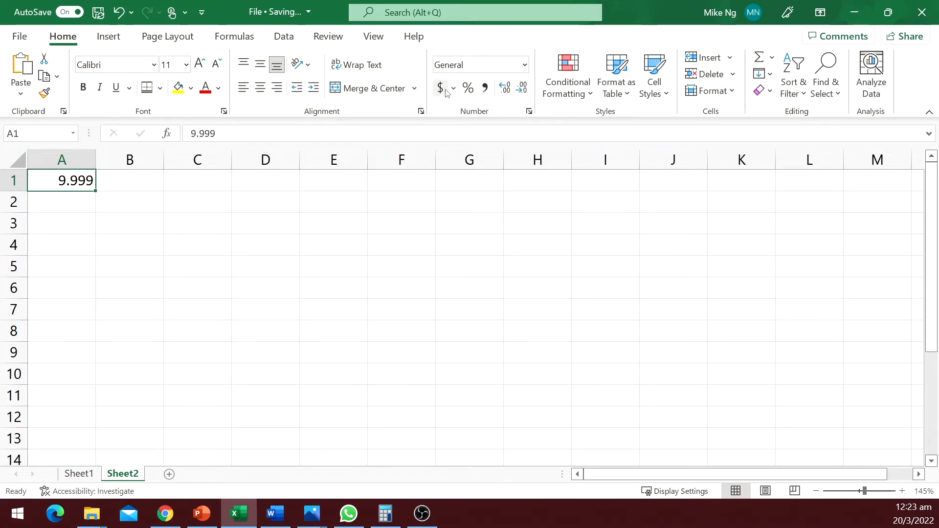
left_click(441, 88)
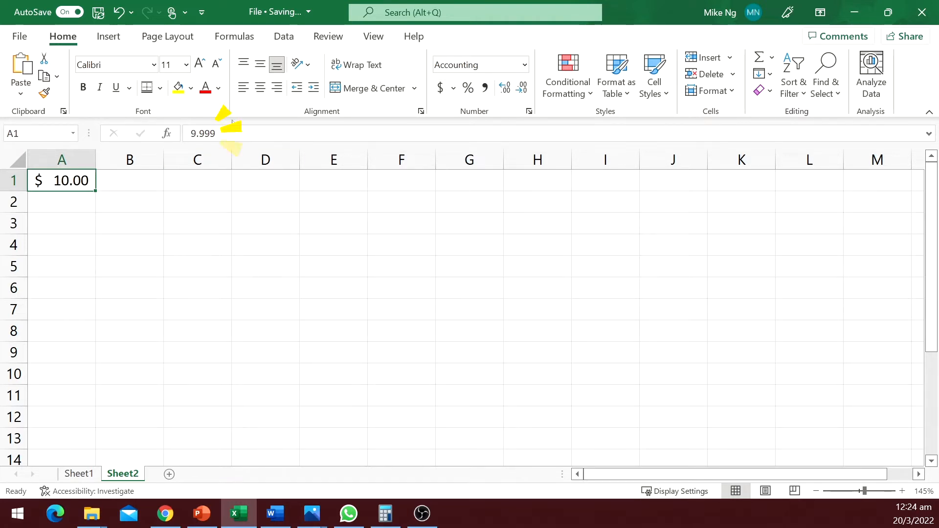
mouse_move(129, 160)
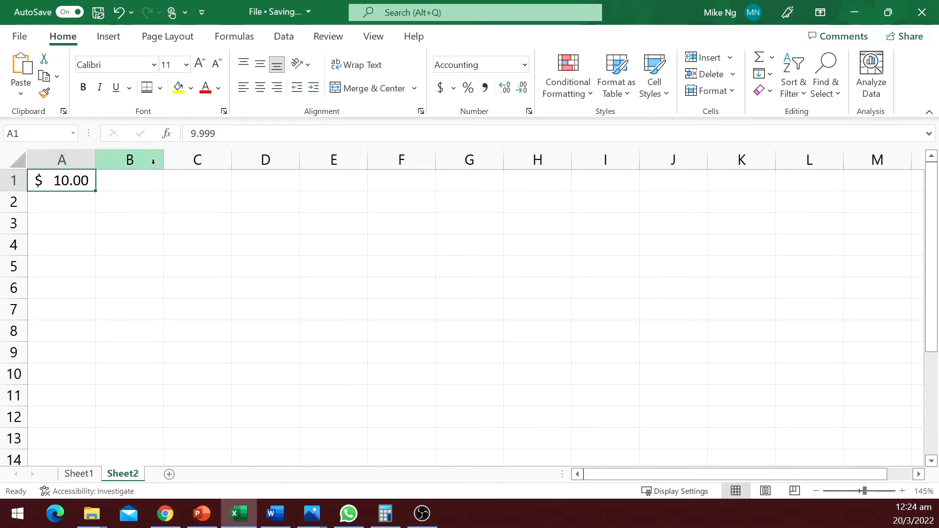
mouse_move(129, 159)
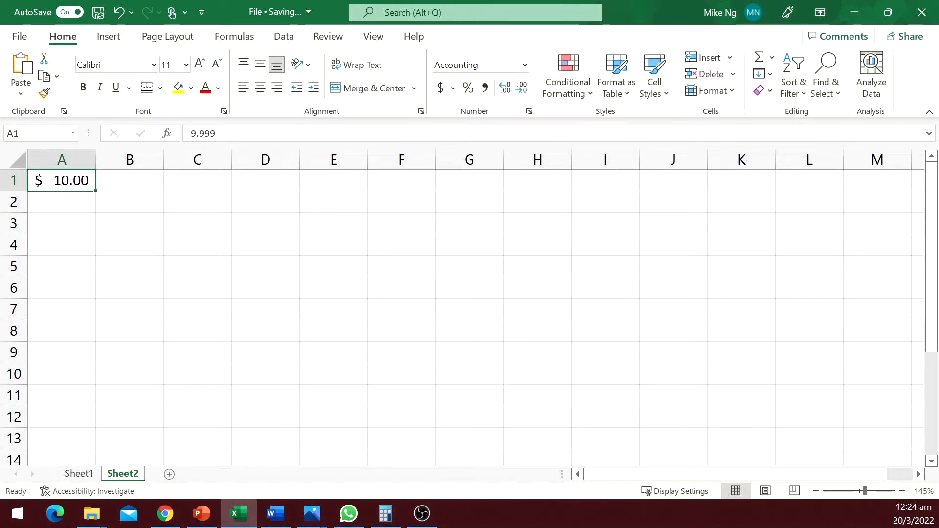
left_click(80, 474)
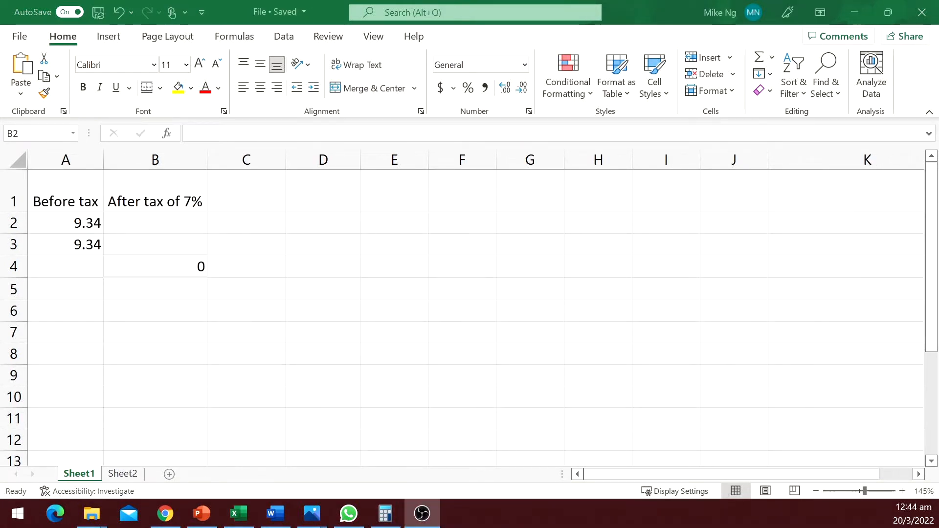
- Enter =A2*1.07 in B2, copy it down and show the after-tax column in Accounting format ($9.99, $19.99 total)
left_click(155, 223)
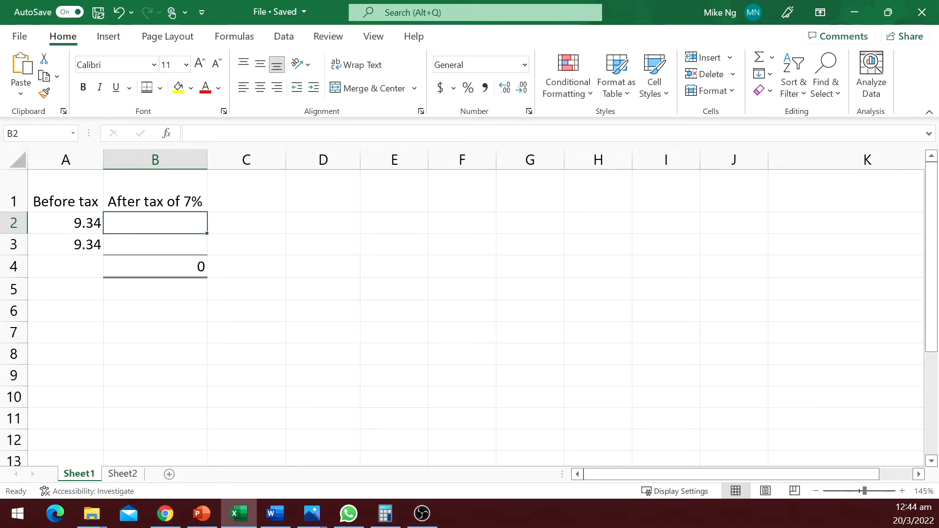
mouse_move(151, 227)
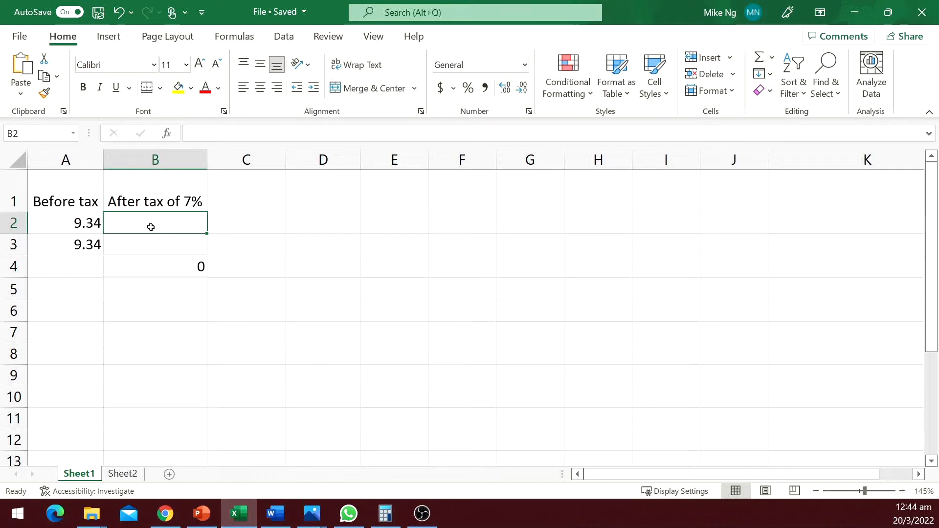
type("=")
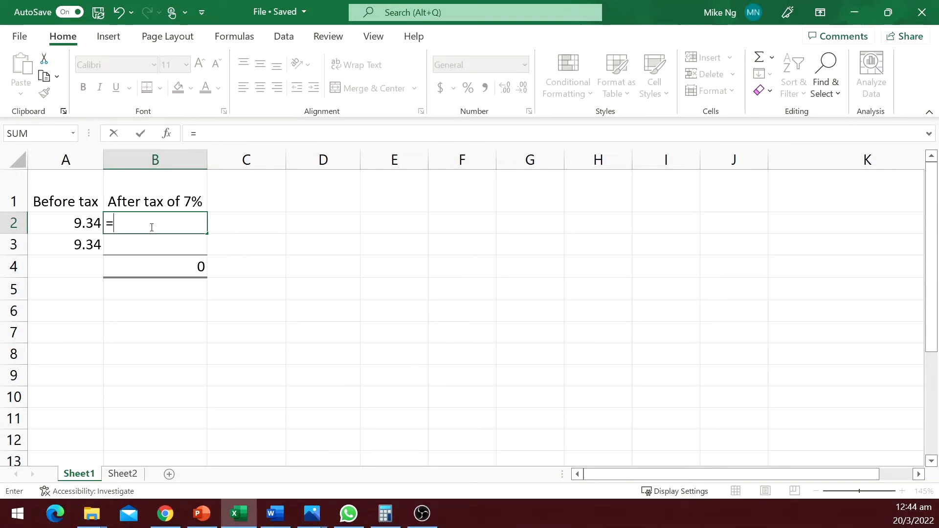
type("A2*1.")
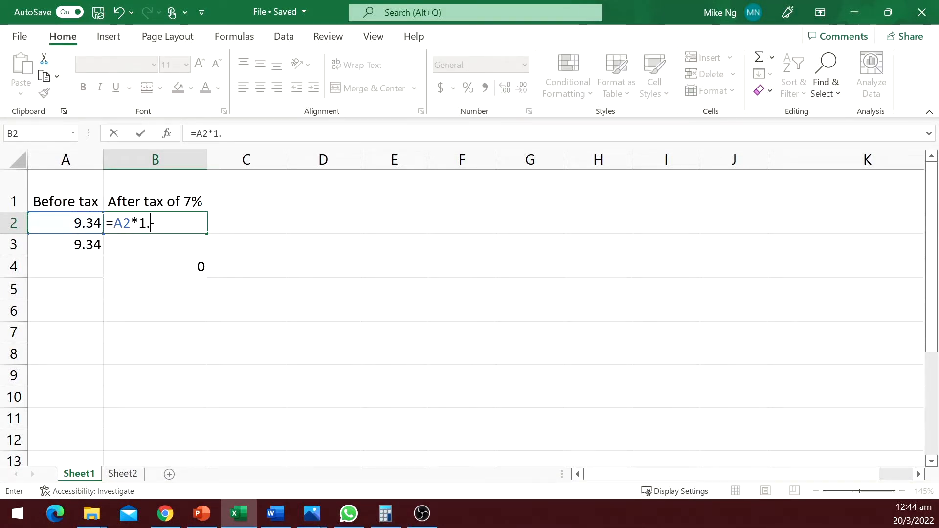
key("Return")
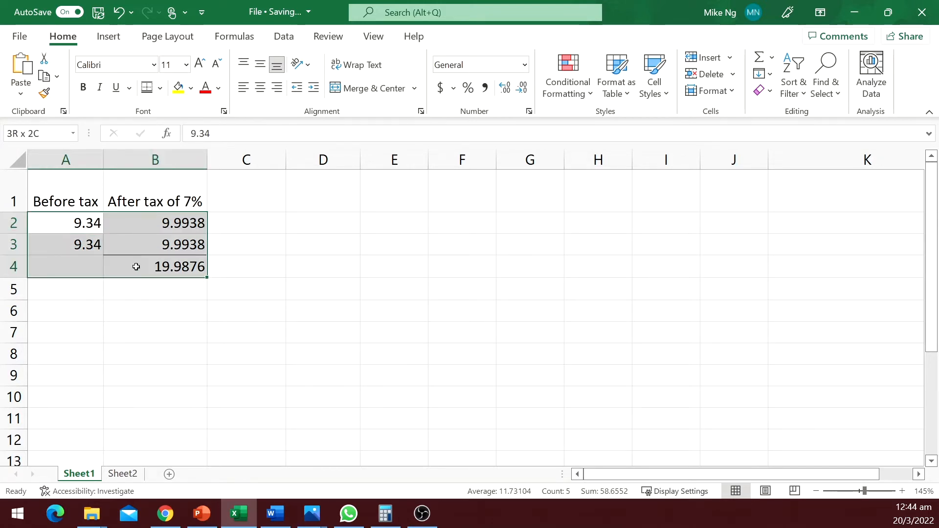
left_click(65, 223)
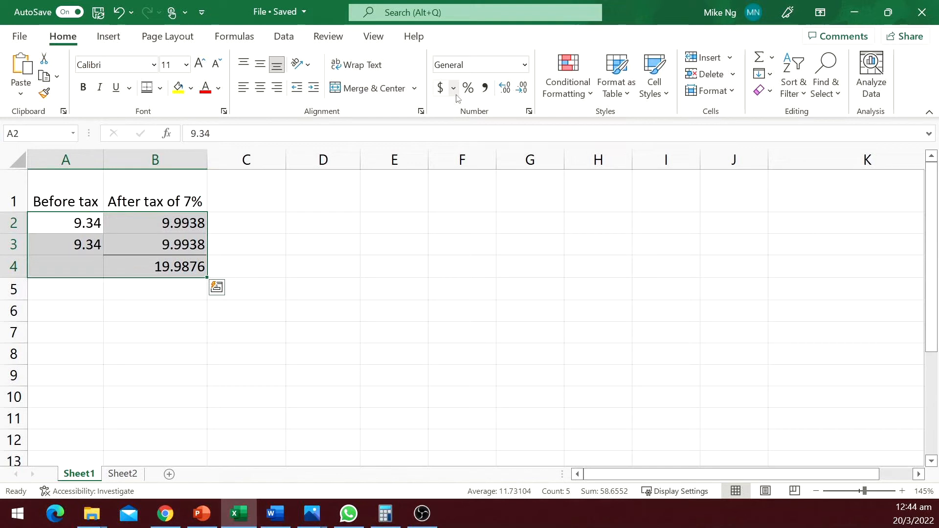
left_click(439, 89)
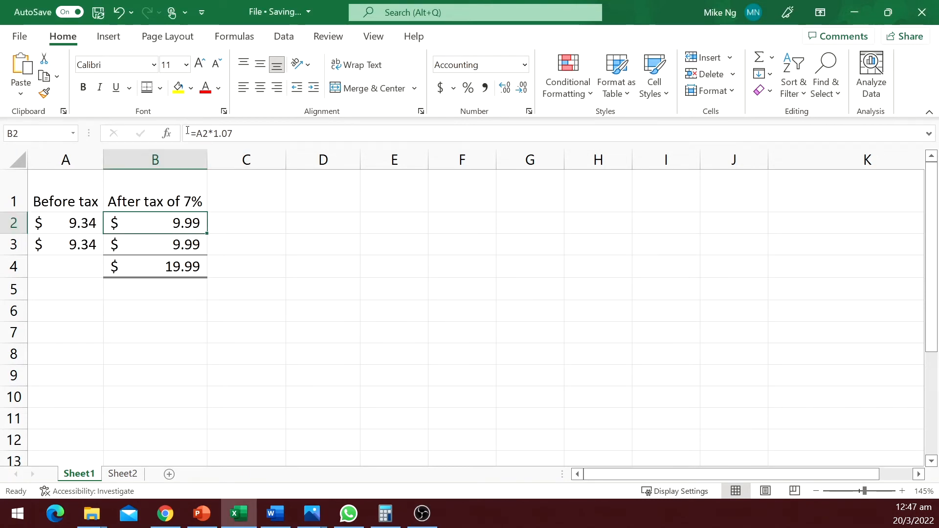
- Change B2 to =ROUND(A2*1.07,2) so the total reads 19.98, then switch the figures to General format
type("round(")
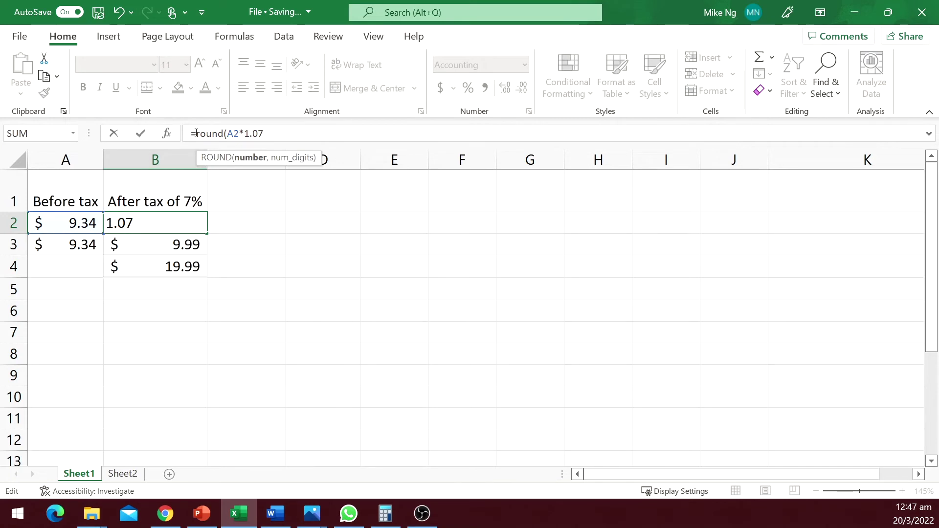
type(",")
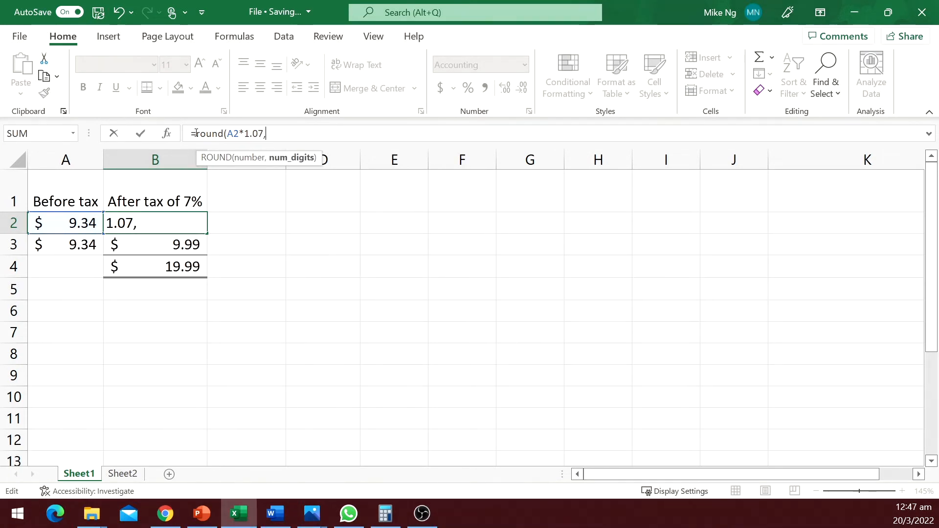
key("Return")
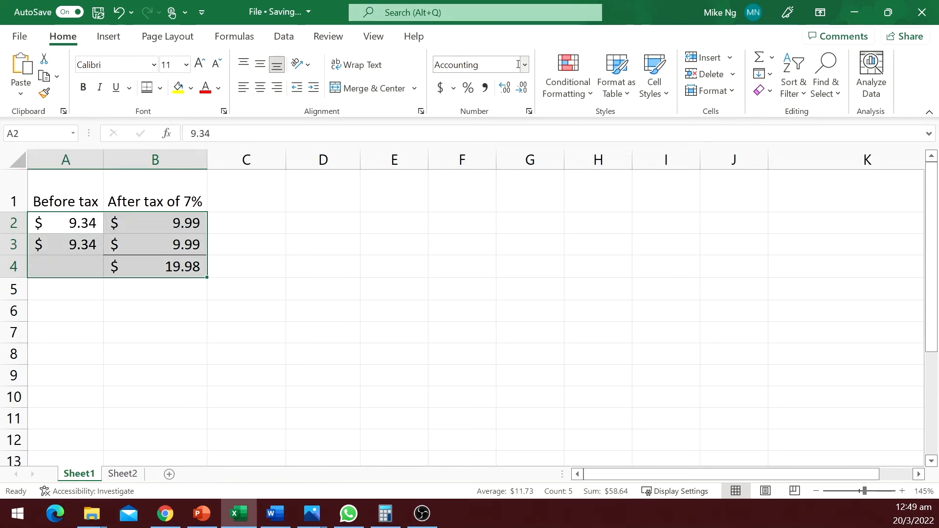
left_click(477, 64)
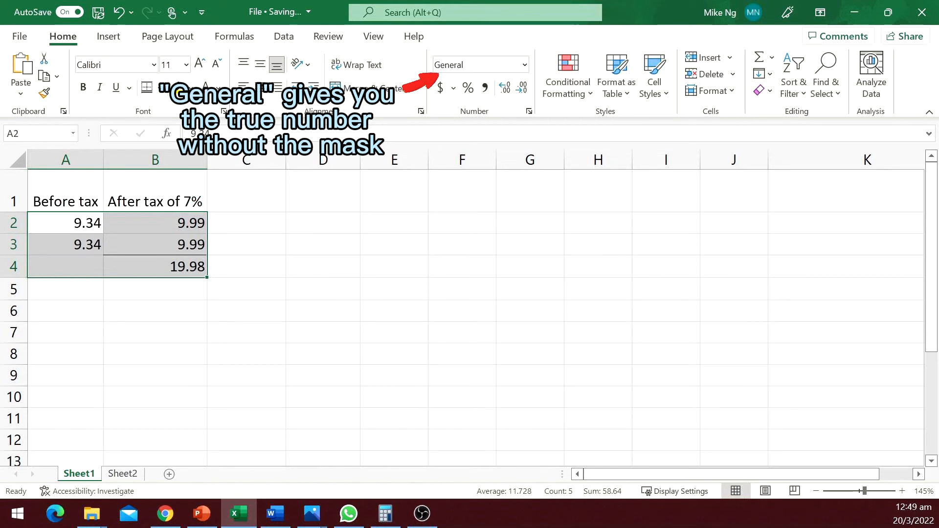
left_click(166, 473)
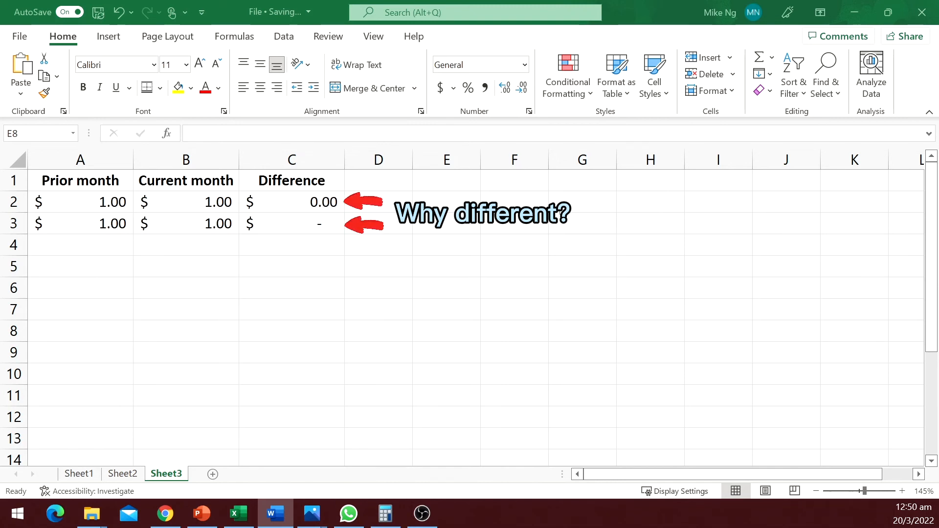
- Set Sheet3's A2:C3 to General format, revealing 0.999 versus 1 and a 0.001 difference
left_click(81, 201)
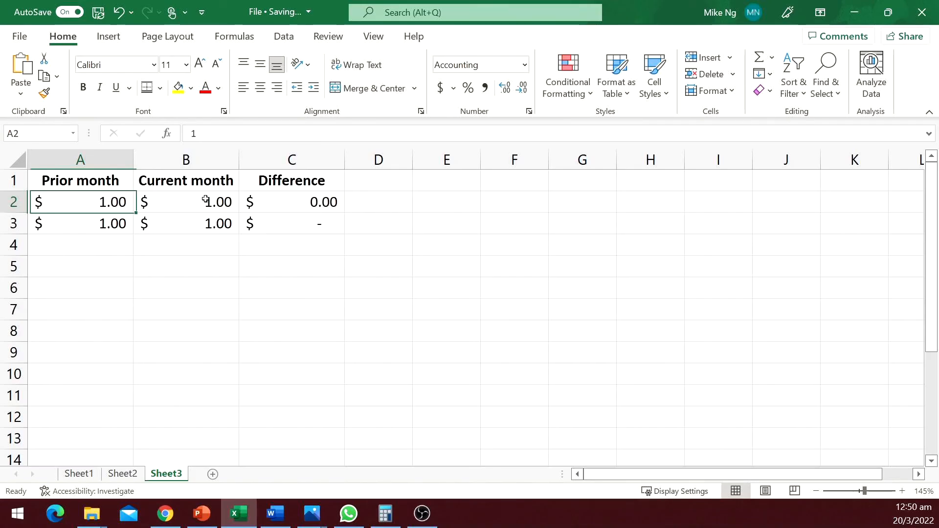
left_click_drag(80, 201, 186, 201)
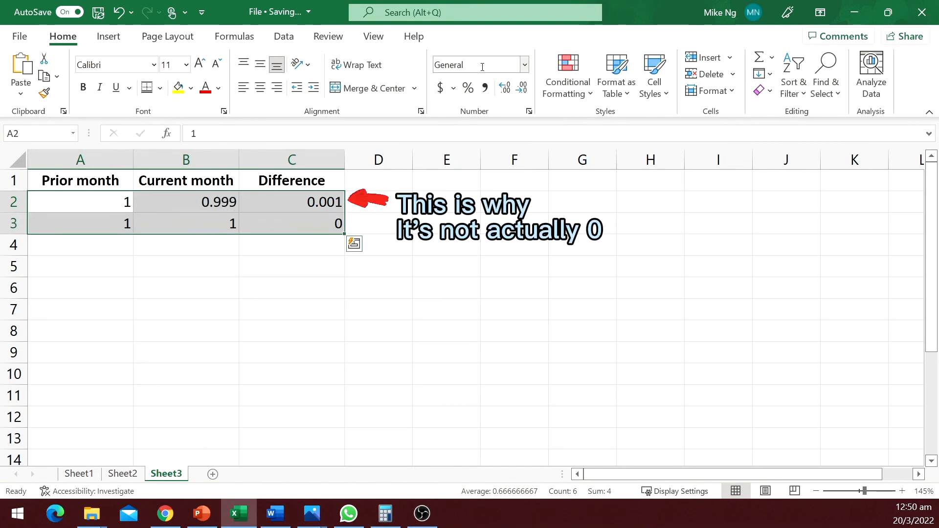
left_click(446, 266)
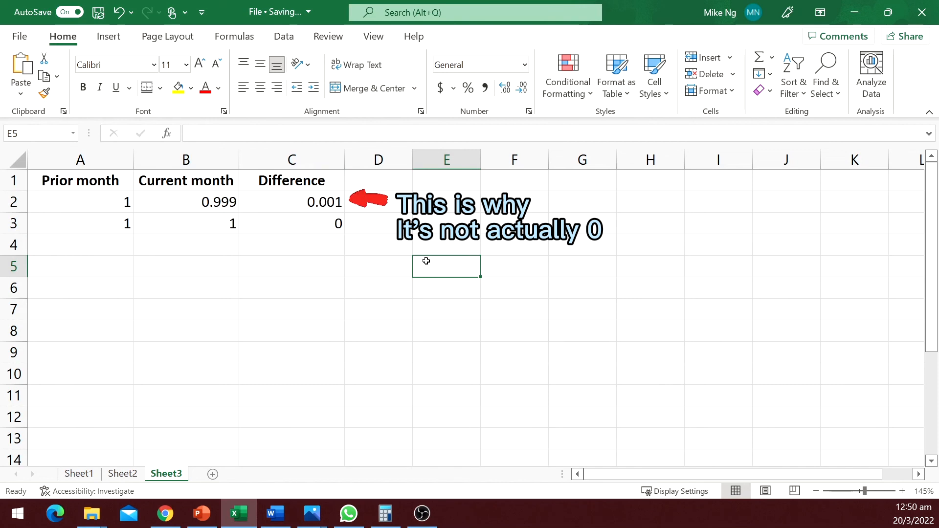